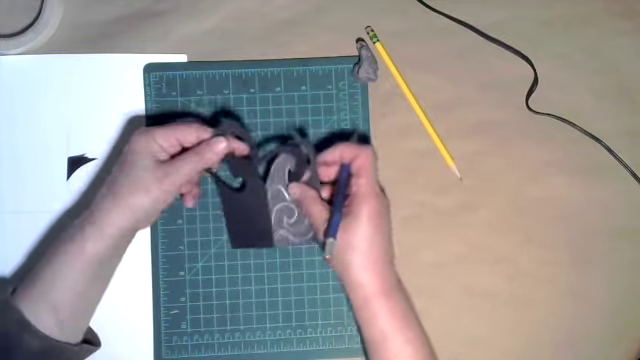
pyautogui.moveTo(280, 190)
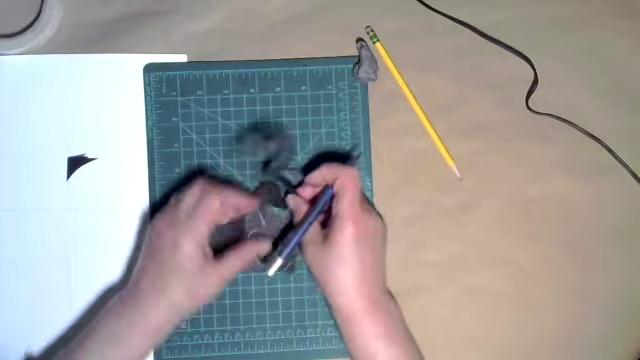